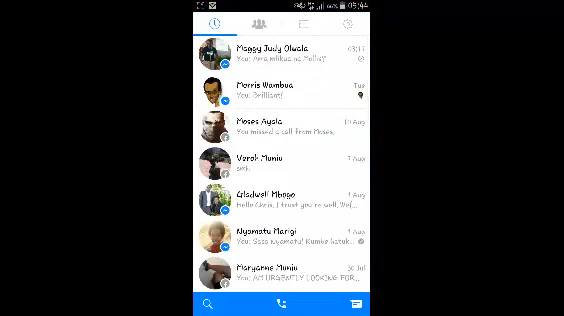
# - Open the Groups section and begin a new group chat
pyautogui.click(273, 22)
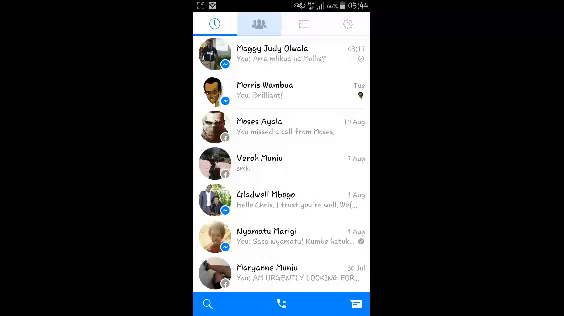
pyautogui.click(253, 23)
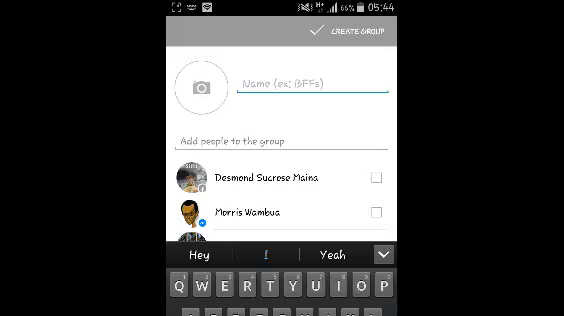
# - Name the group 'Test group', choose its members, and create it
pyautogui.write('Tes')
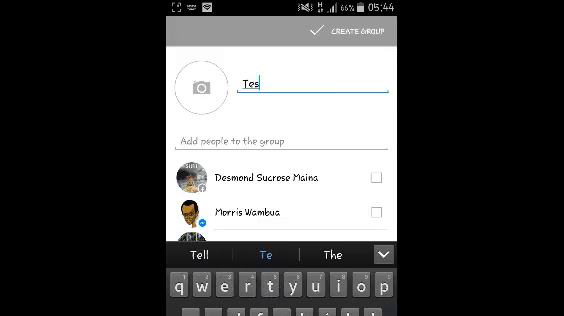
pyautogui.write('t group')
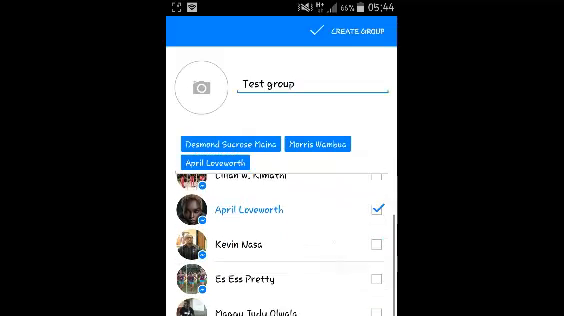
pyautogui.scroll(3)
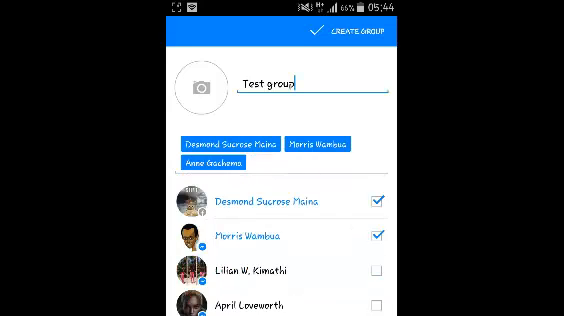
pyautogui.click(349, 33)
pyautogui.write('Boom!')
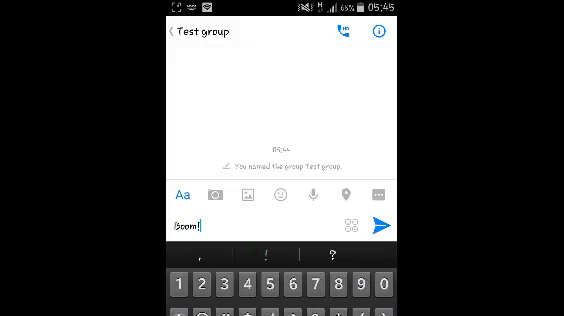
# - Send 'Boom!' to the Test group conversation
pyautogui.click(385, 222)
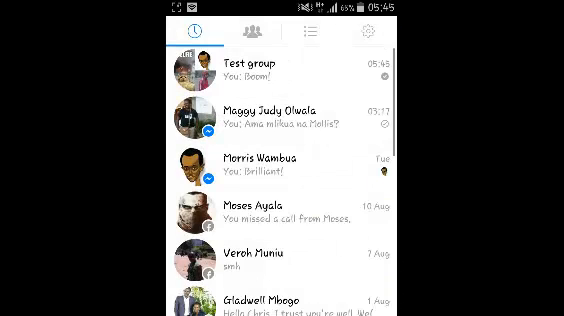
# - Switch to the Groups section from the chats list
pyautogui.click(256, 33)
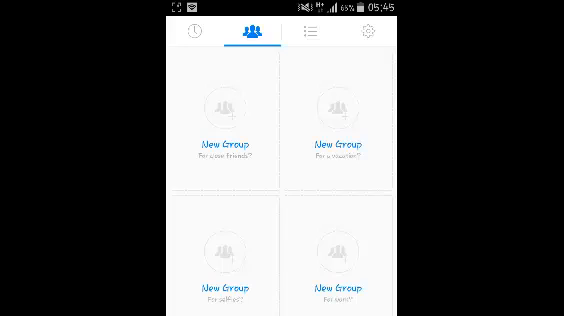